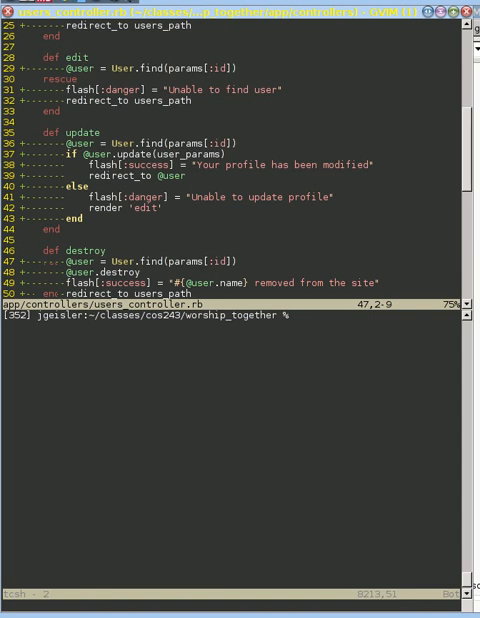
# Step: Create and open spec/features/authorization_pages_spec.rb with the :e command
pyautogui.write(':e')
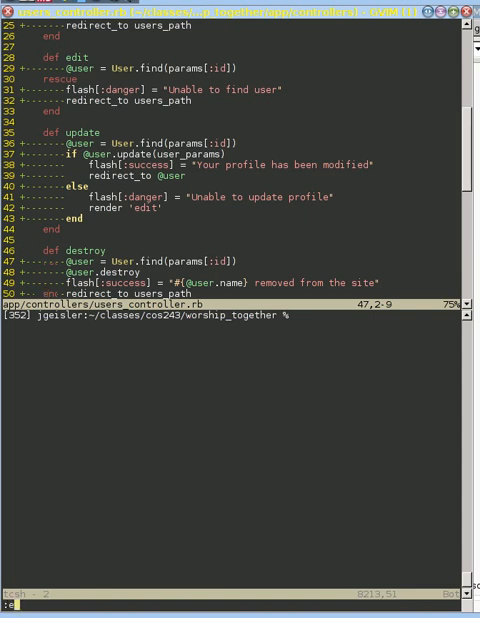
pyautogui.write('spec/fe')
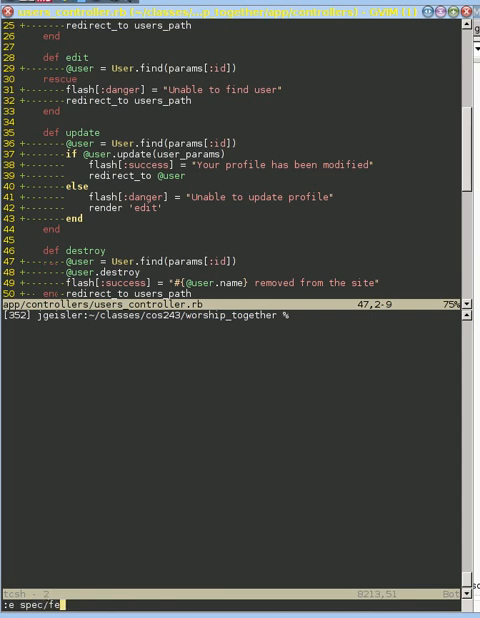
pyautogui.write('atures/')
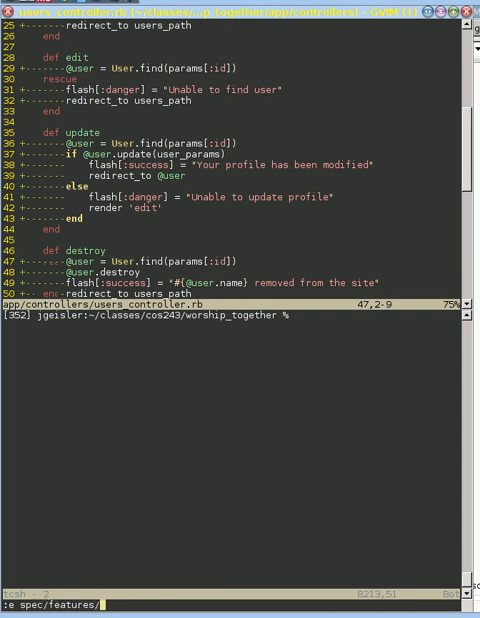
pyautogui.write('authori')
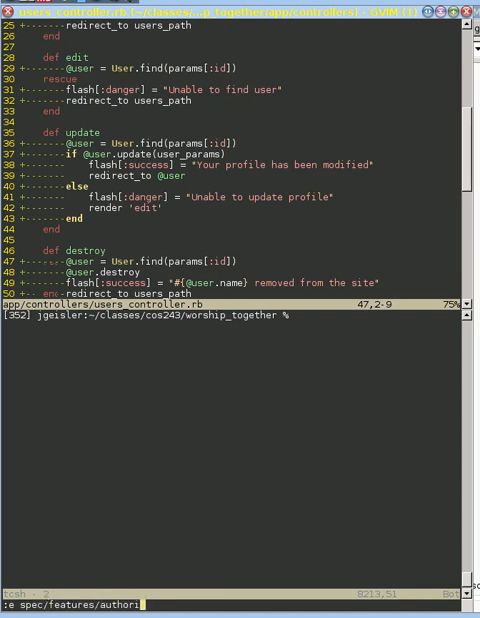
pyautogui.write('zation_pages')
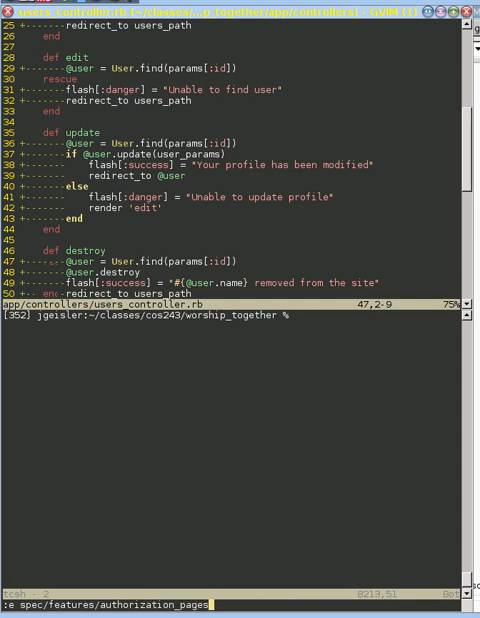
pyautogui.write('_spec.rb')
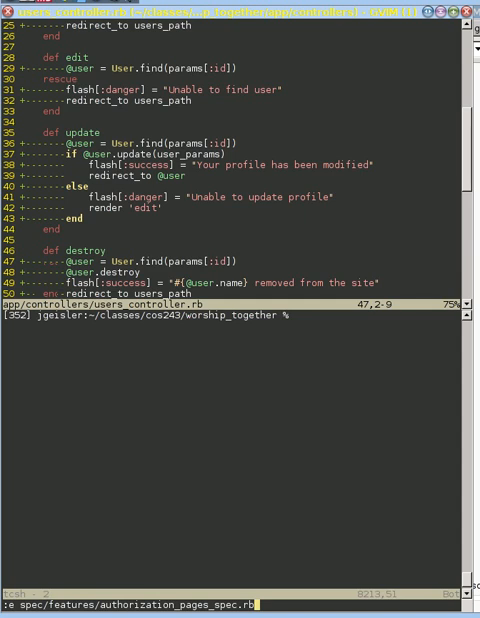
pyautogui.press('Return')
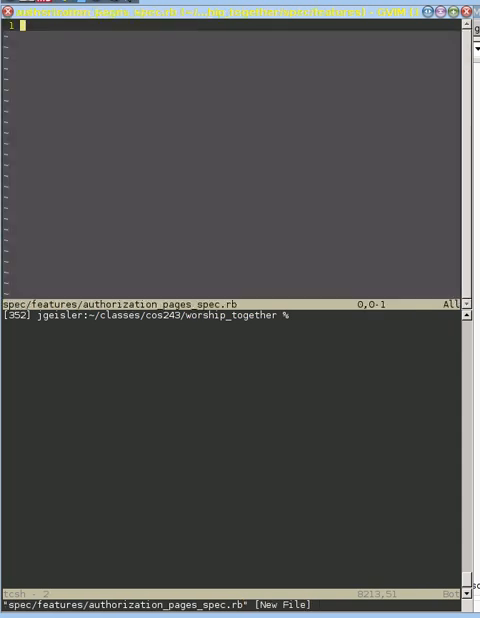
# Step: Add require 'spec_helper' and a describe 'AuthorizationPages' do block
pyautogui.press('i')
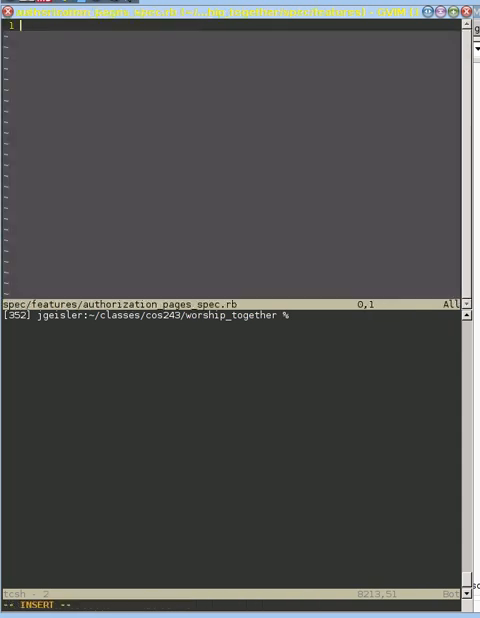
pyautogui.write("require 'spec")
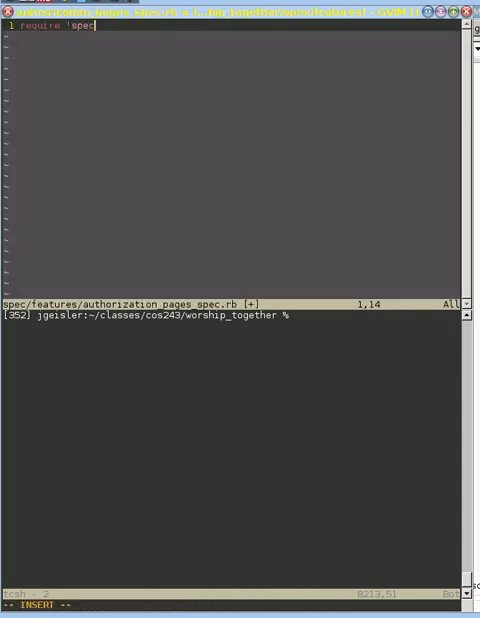
pyautogui.write("_helper'")
pyautogui.write('des')
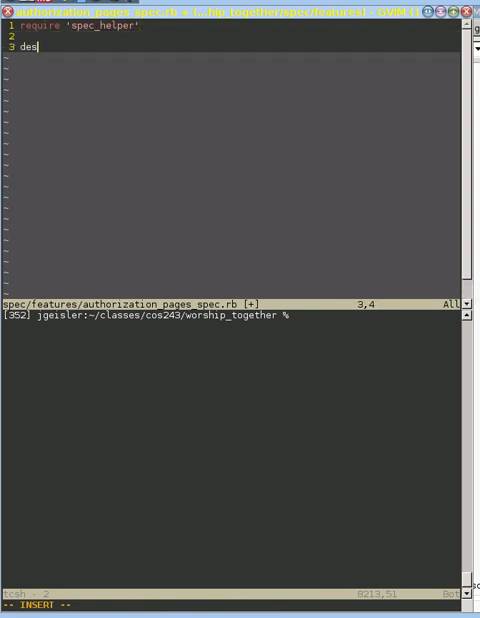
pyautogui.write("cribe 'Aut")
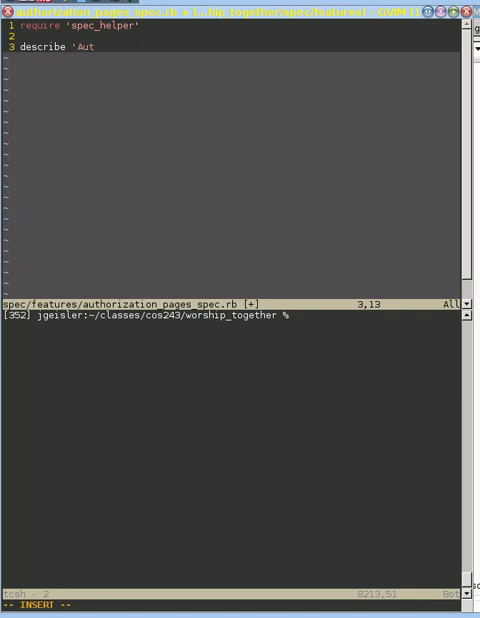
pyautogui.write("horizationPages' d")
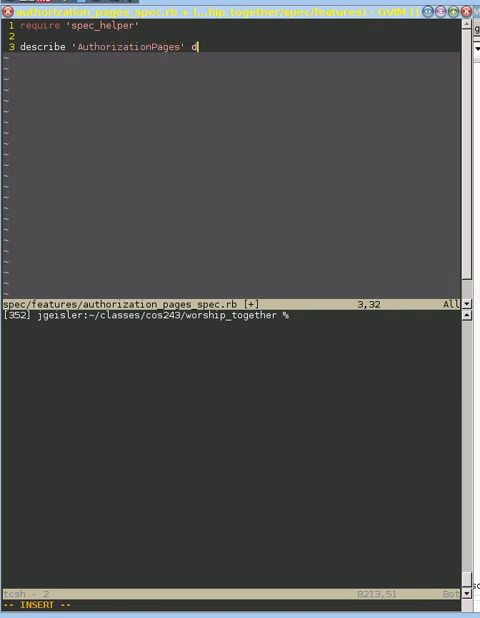
pyautogui.write('o')
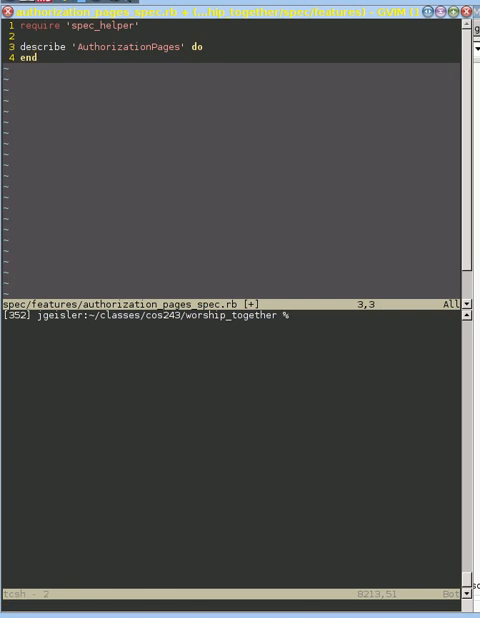
# Step: Inside the describe block, add subject { page } and let(:user) { FactoryGirl.create(:user) }
pyautogui.press('o')
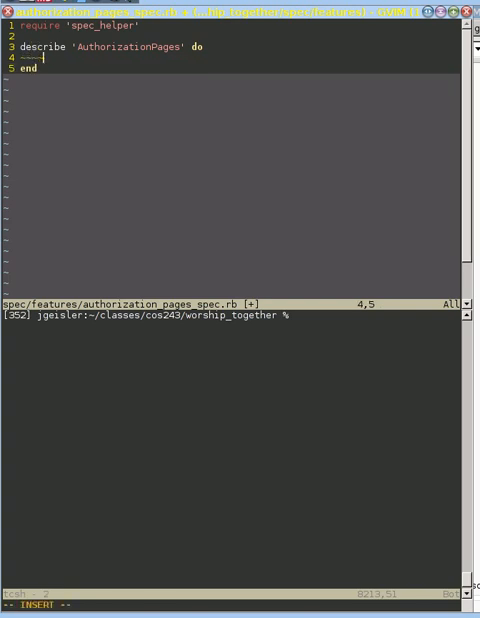
pyautogui.write('subject')
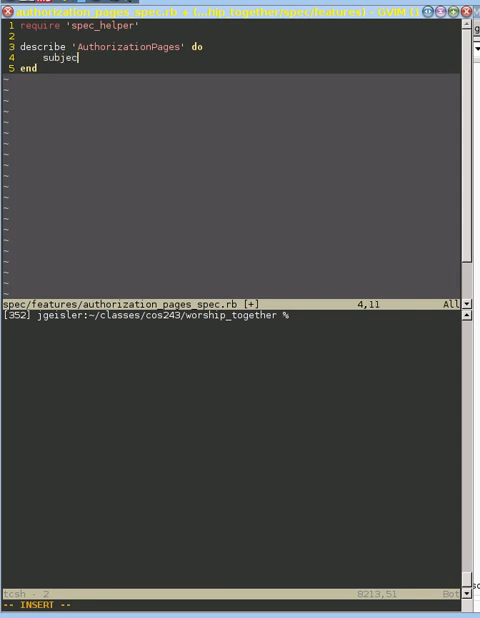
pyautogui.write('{ page')
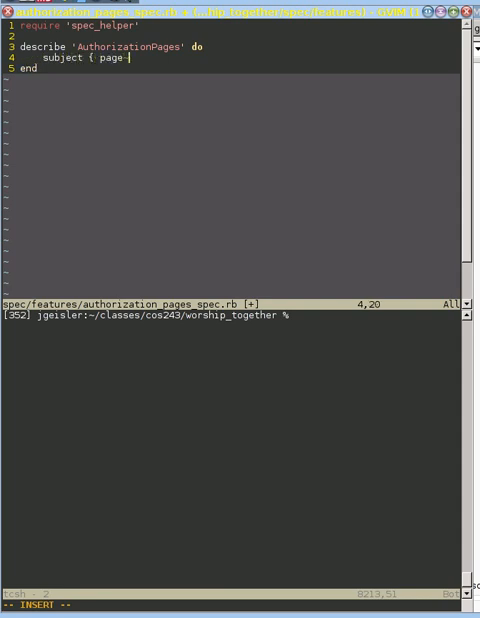
pyautogui.write('}')
pyautogui.write('let')
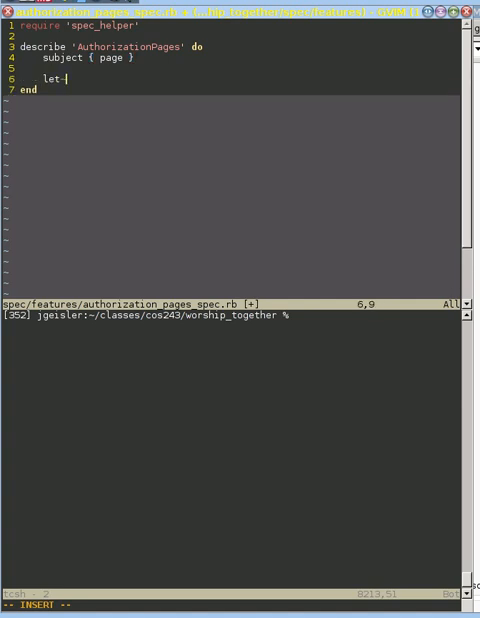
pyautogui.write('(:user) {')
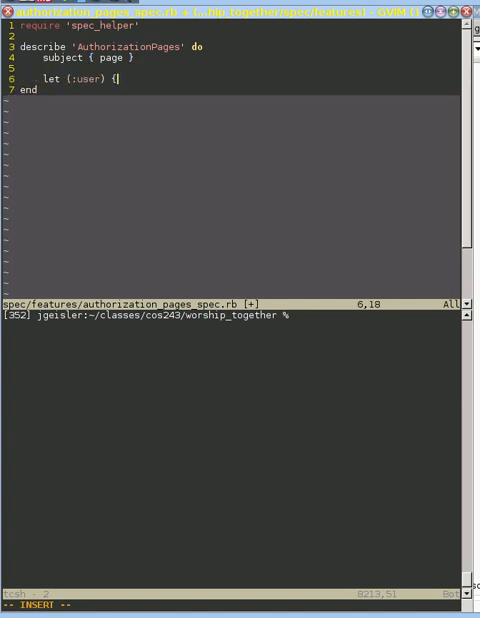
pyautogui.write('FactoryG')
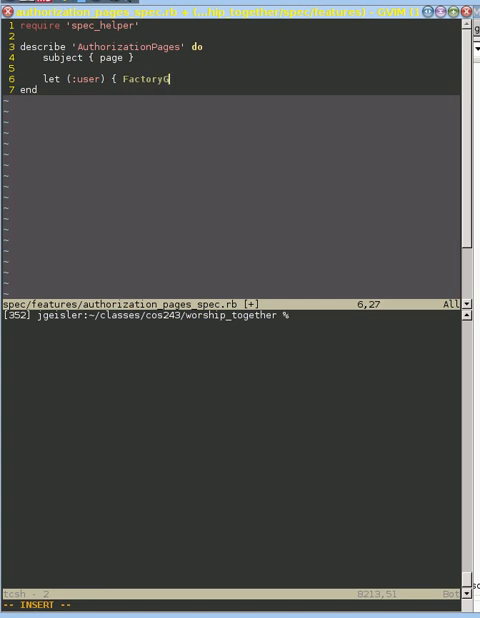
pyautogui.write('irl.create(')
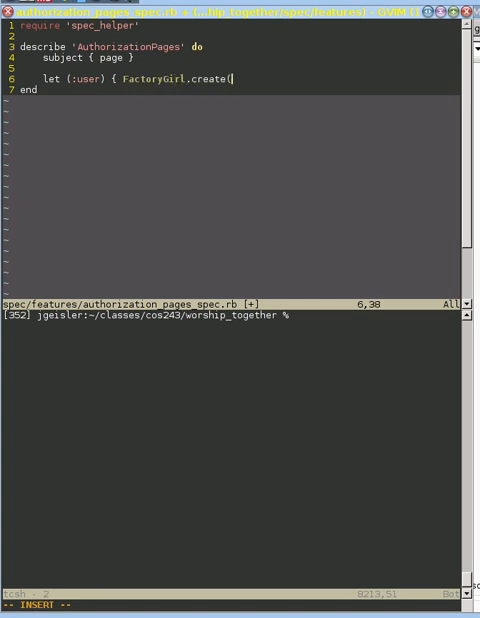
pyautogui.write(':user) }')
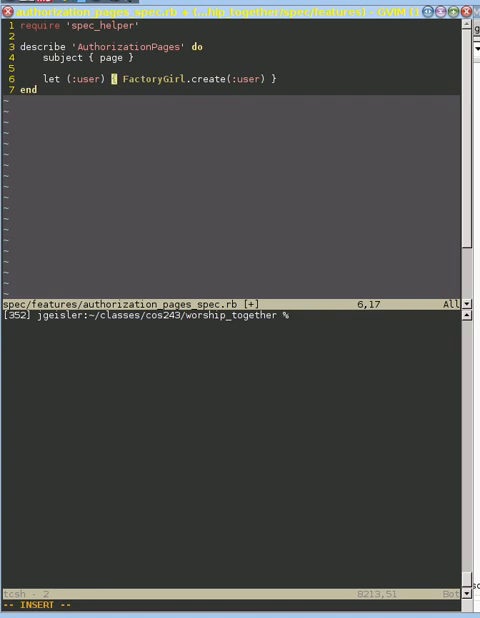
pyautogui.press('Enter')
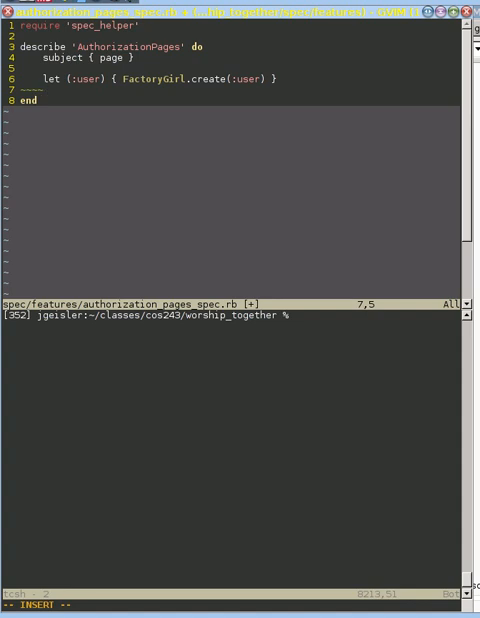
# Step: Nest describe 'non-authenticated users', 'for Users controller' and 'edit action' blocks
pyautogui.write('describe')
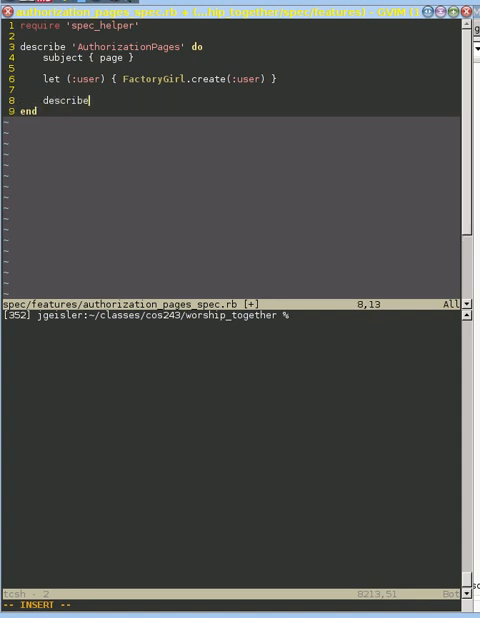
pyautogui.write("'non-a")
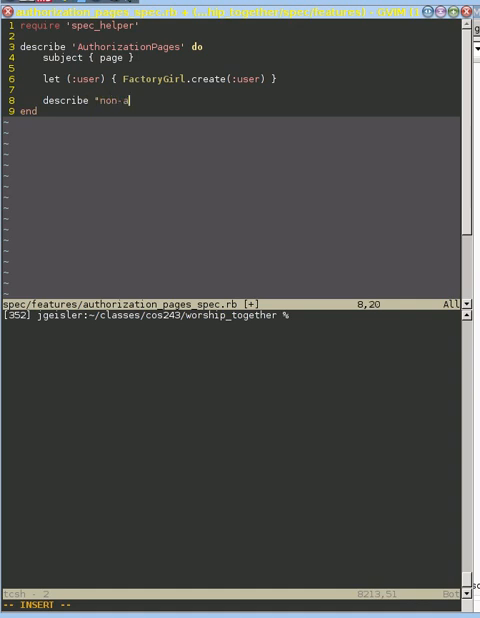
pyautogui.write('uthent')
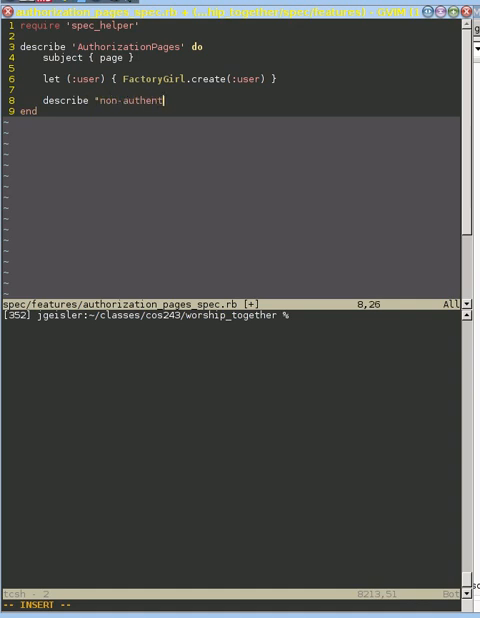
pyautogui.write("icated users' do")
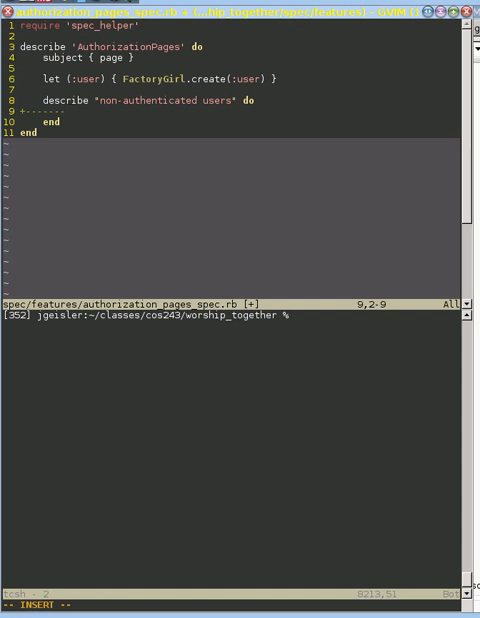
pyautogui.write('describe')
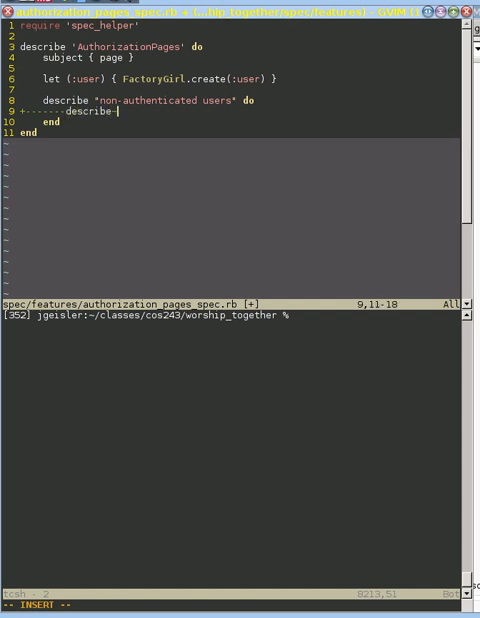
pyautogui.write('"for u')
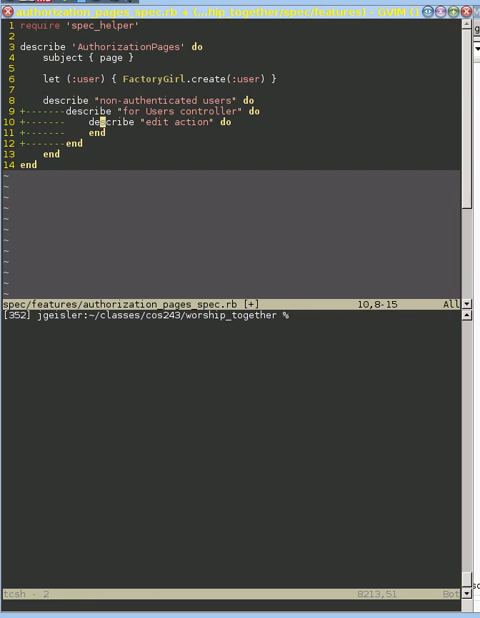
pyautogui.press('i')
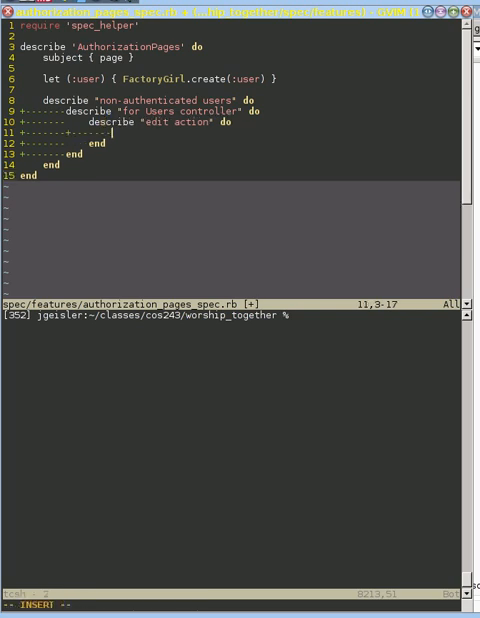
# Step: Add before { visit edit_user_path(user) }, plus should have_alert(:warning) and have_content('Log In') expectations
pyautogui.write('visit e')
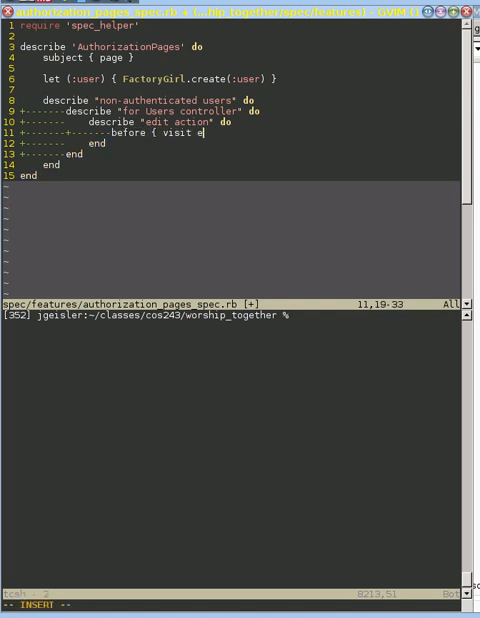
pyautogui.write('dit_user_path')
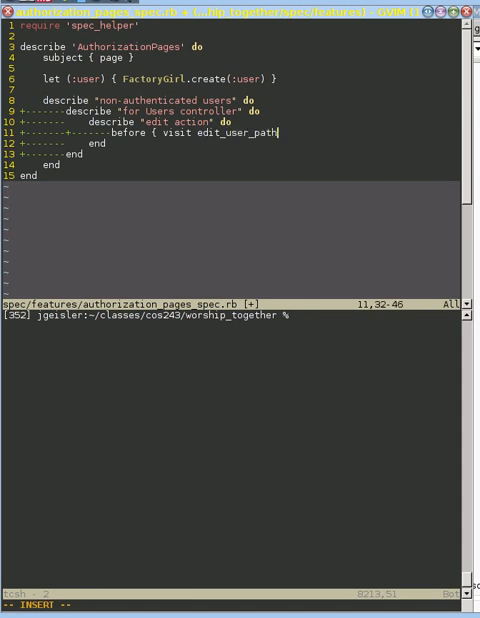
pyautogui.write('(usr')
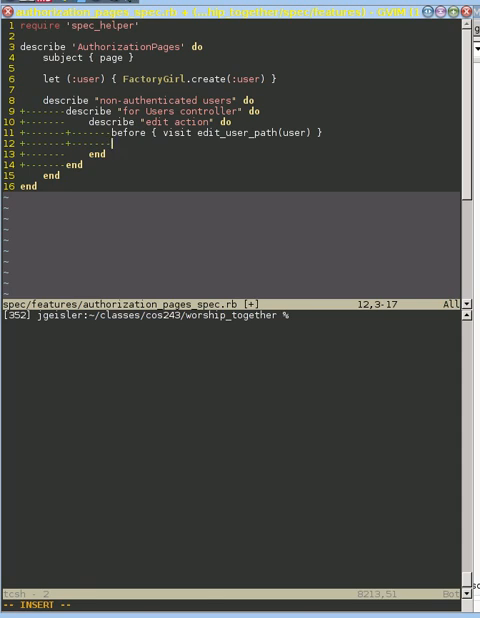
pyautogui.write('it { should have_aler')
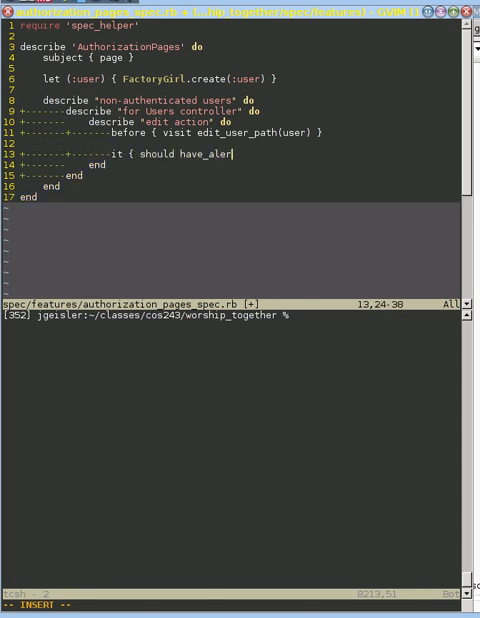
pyautogui.write('t(:')
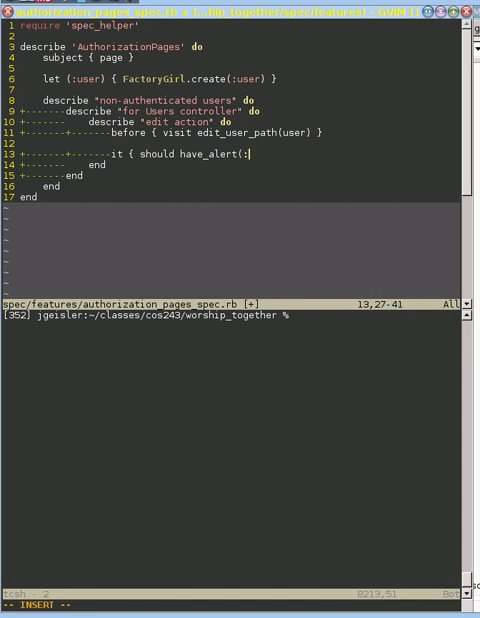
pyautogui.write('warning)')
pyautogui.write('it { should have_content(')
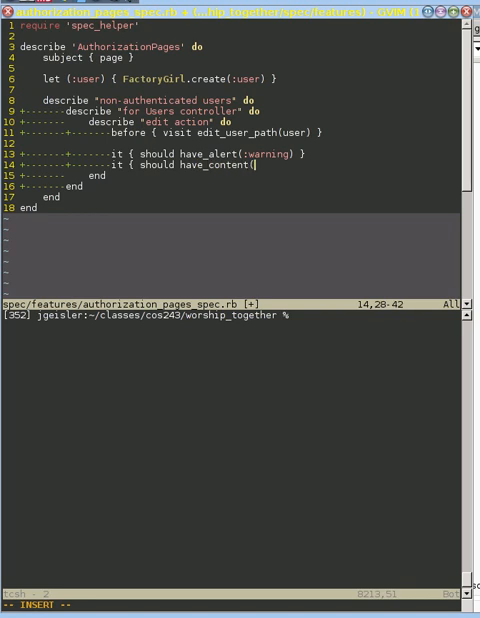
pyautogui.write("'Log")
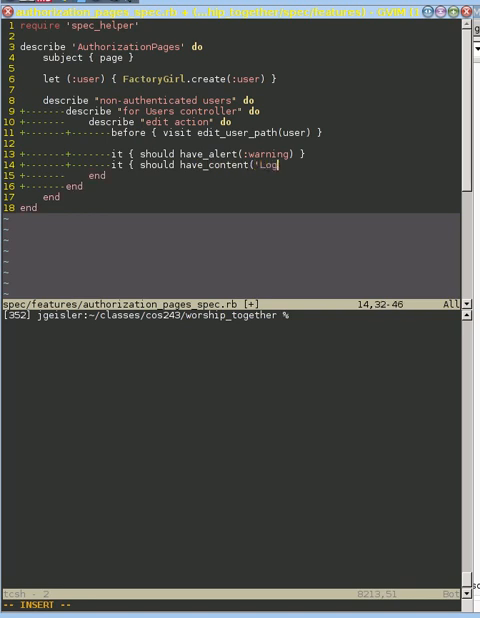
pyautogui.write("In')")
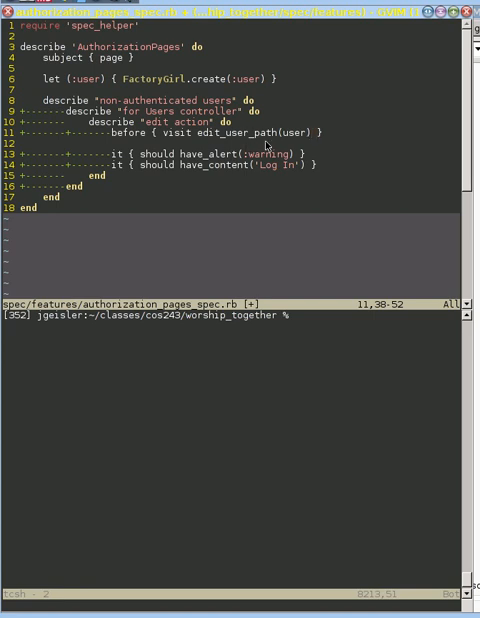
pyautogui.moveTo(265, 167)
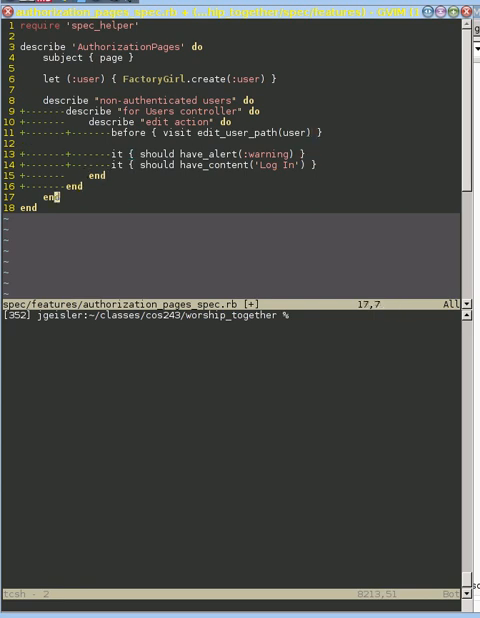
# Step: Nest describe 'authenticated users', 'for Users controller' and 'edit action', then begin a before block
pyautogui.write('describe')
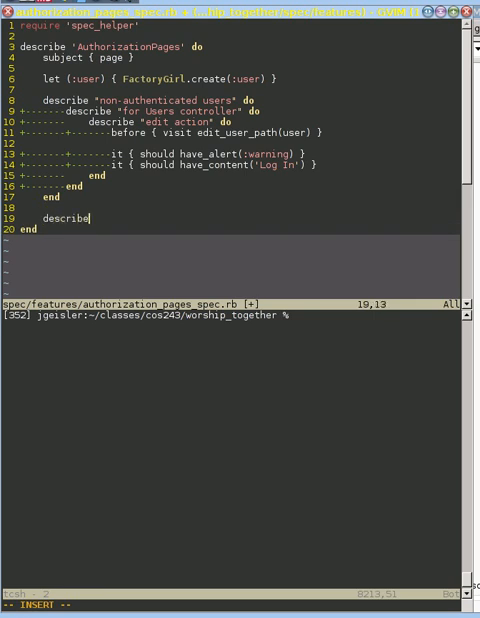
pyautogui.write('"auth')
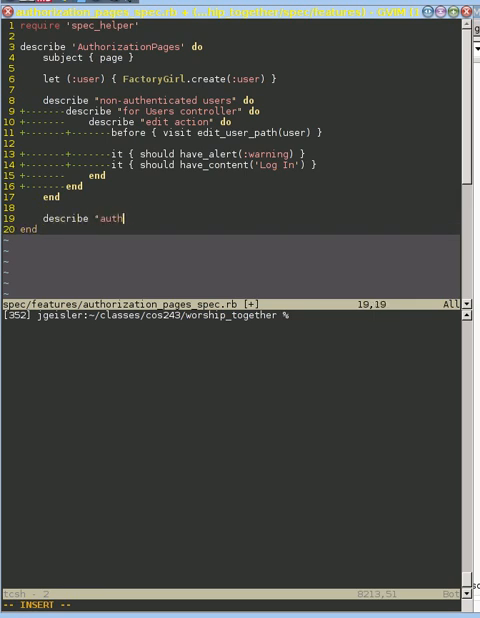
pyautogui.write('enticated users" do')
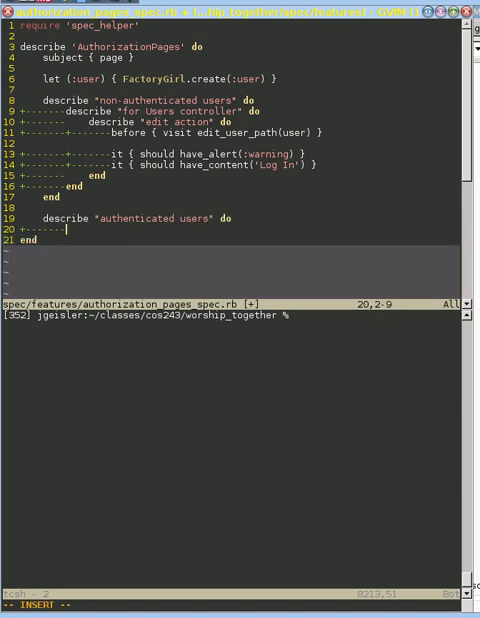
pyautogui.write('describe')
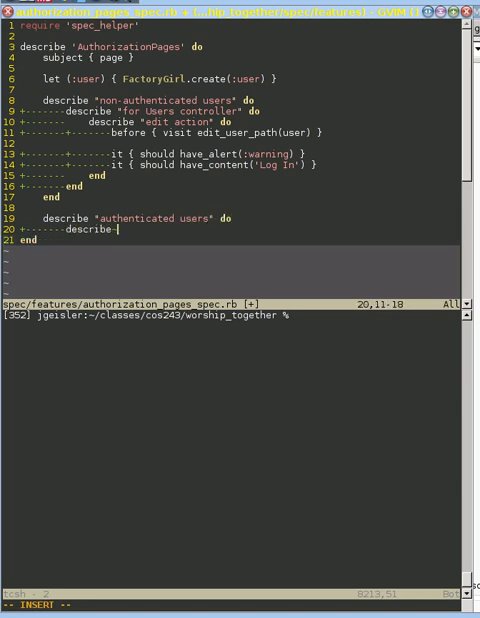
pyautogui.write('"for Users controller" do')
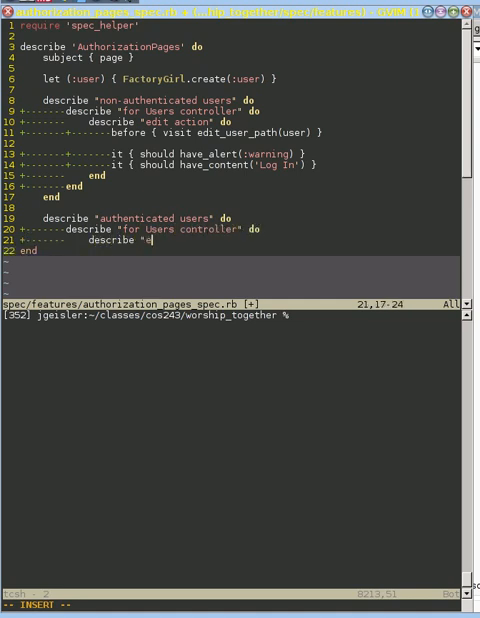
pyautogui.write('edit action" do')
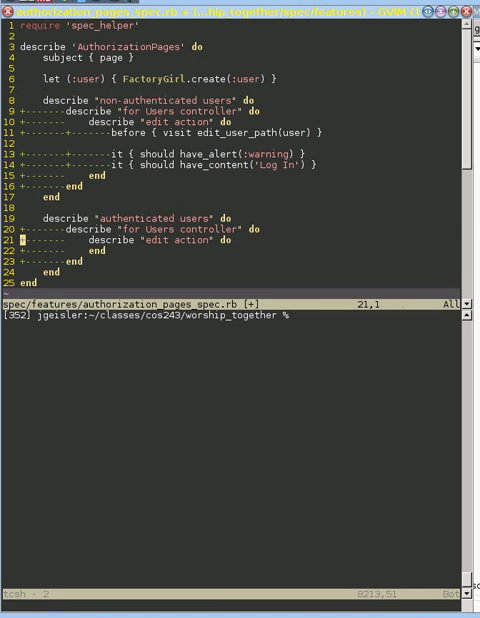
pyautogui.write('before do')
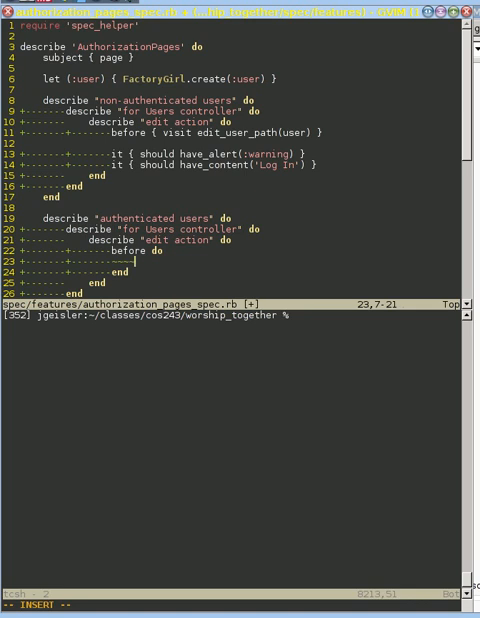
# Step: Visit login_path, fill in Username and Password with user.name and user.password, then click_button 'Log In'
pyautogui.write('visit lg')
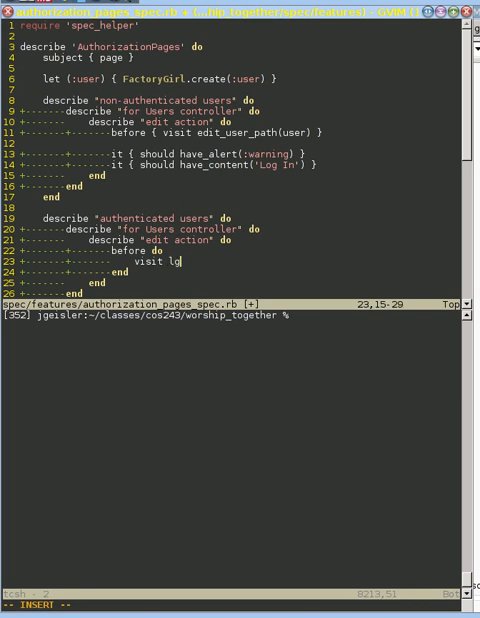
pyautogui.write('ogin_path')
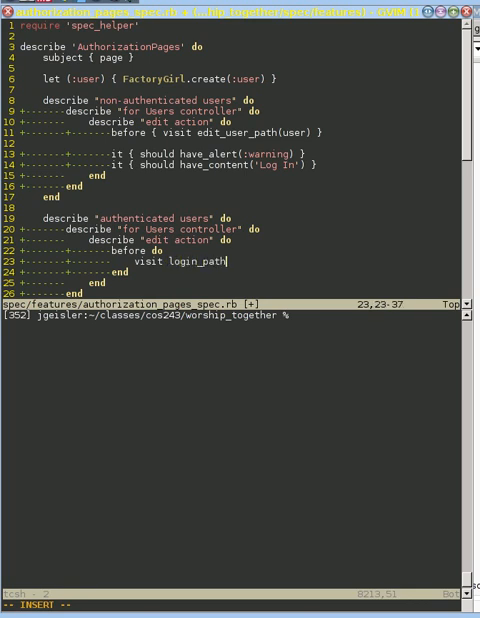
pyautogui.write('fill_in')
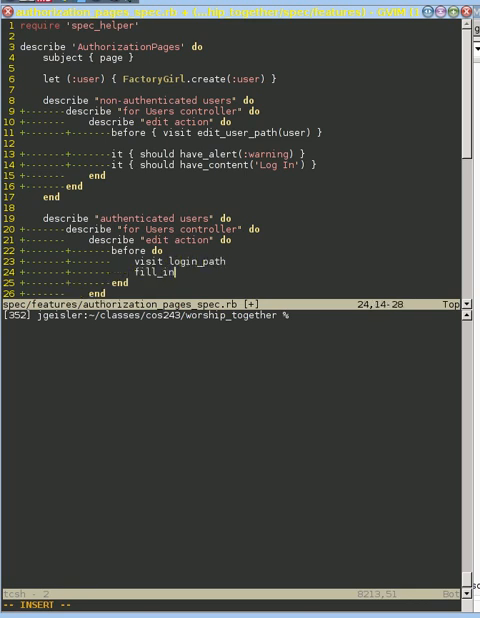
pyautogui.write("'User")
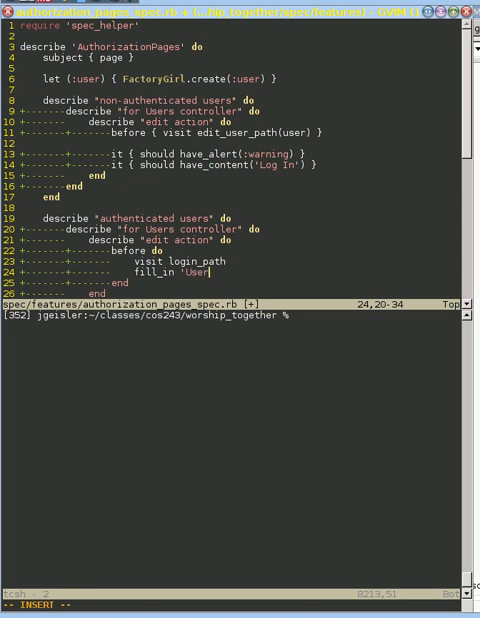
pyautogui.write("name', with:")
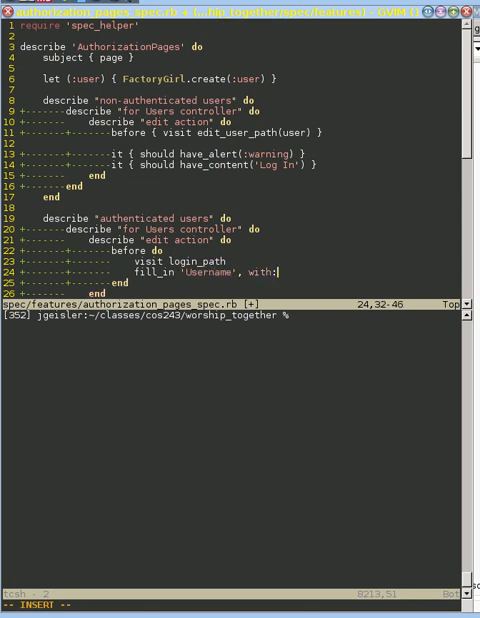
pyautogui.write('user.name')
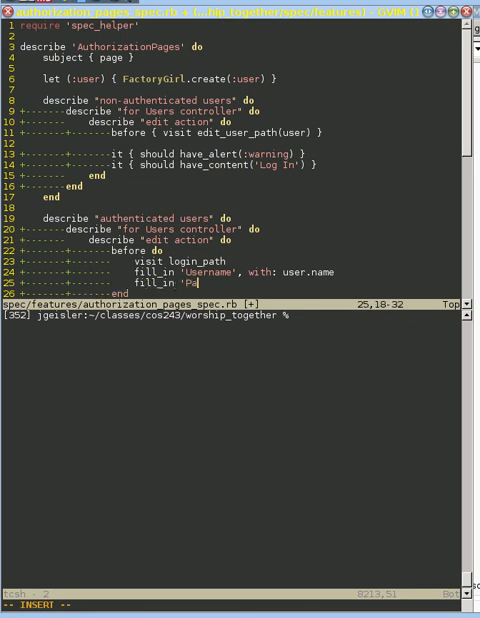
pyautogui.write("assword', w")
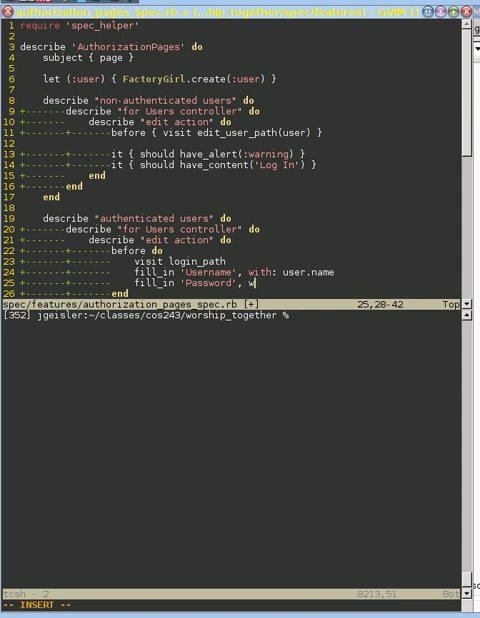
pyautogui.write('with: user.')
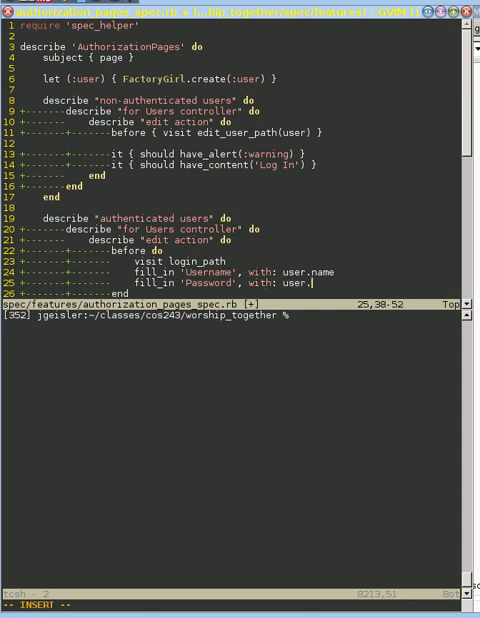
pyautogui.write('password')
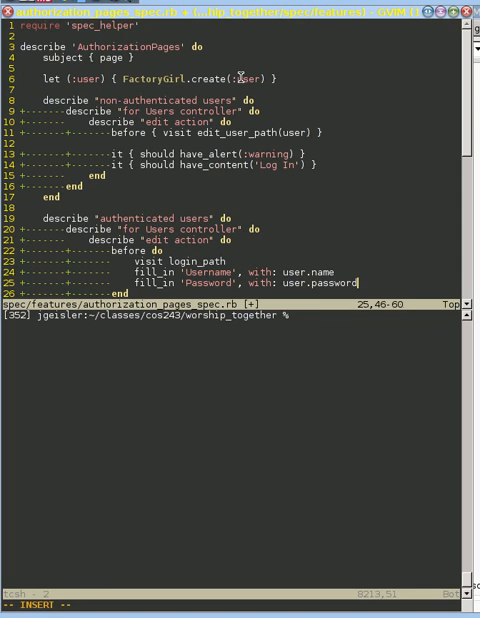
pyautogui.write('click_button')
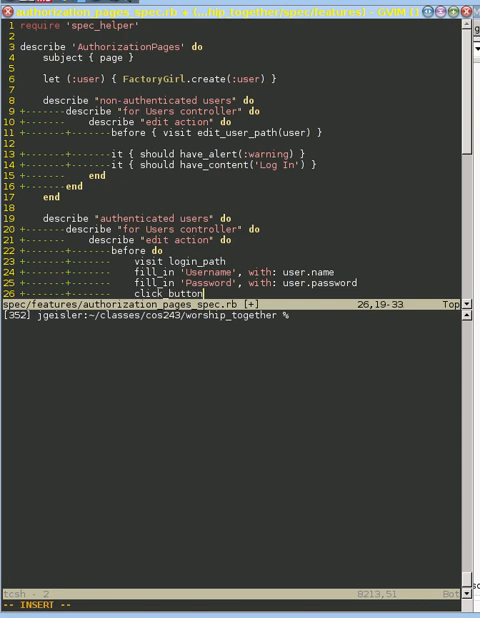
pyautogui.write("'Log In'")
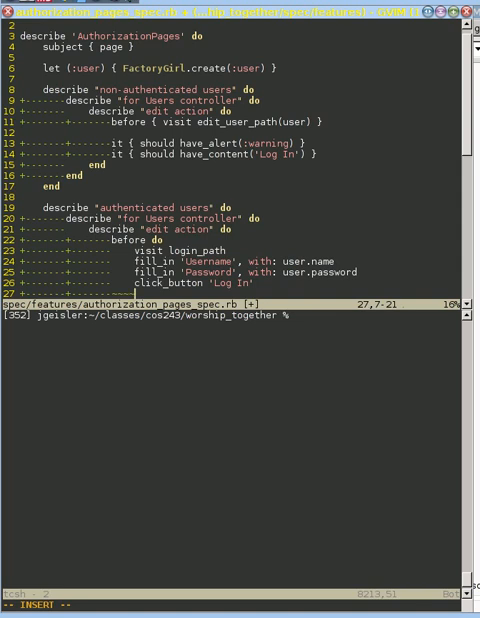
# Step: Add visit edit_user_path(user) to the before block and close it
pyautogui.write('visit')
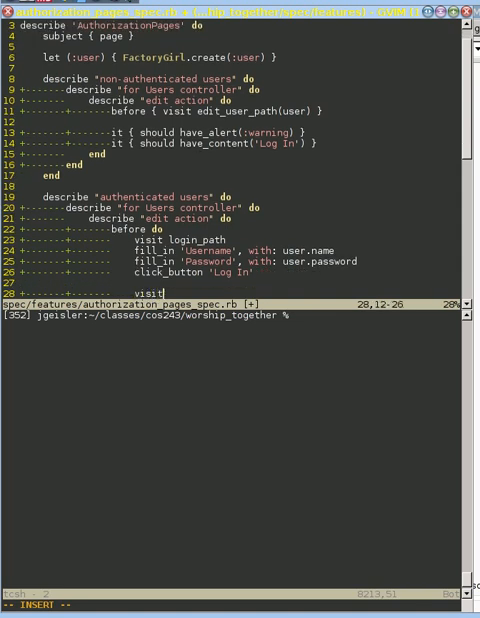
pyautogui.write('edit_user')
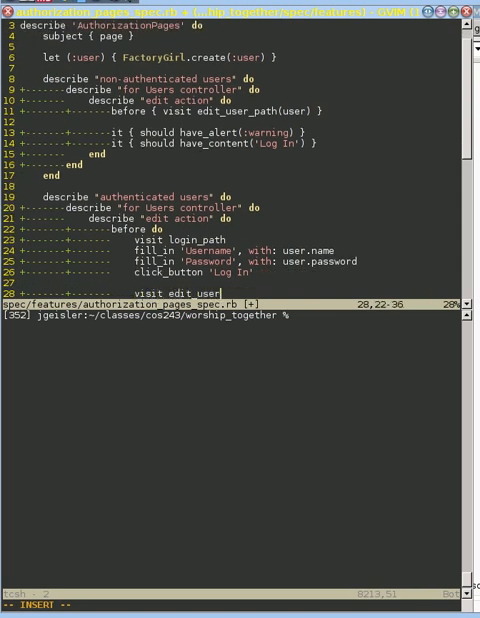
pyautogui.write('_path(user)')
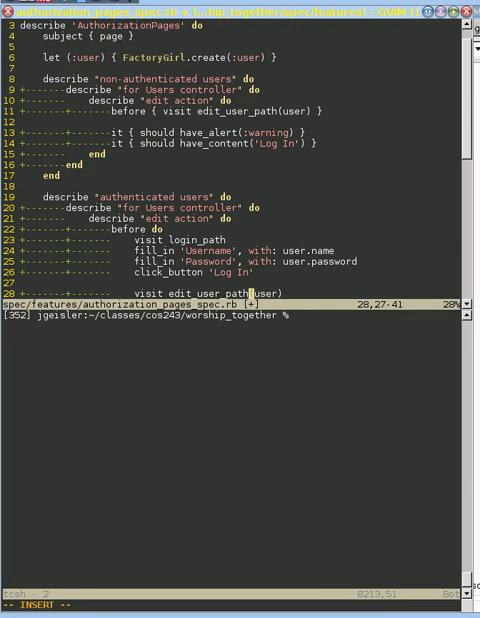
pyautogui.scroll(-3)
pyautogui.write('it { should')
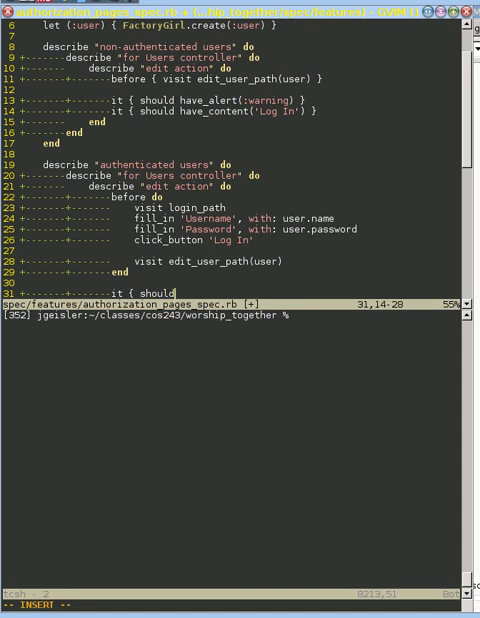
# Step: Expect should_not have_alert(:warning) and have_content('Edit profile'), close the blocks, and save with :w
pyautogui.write('not have alert(:warning) }')
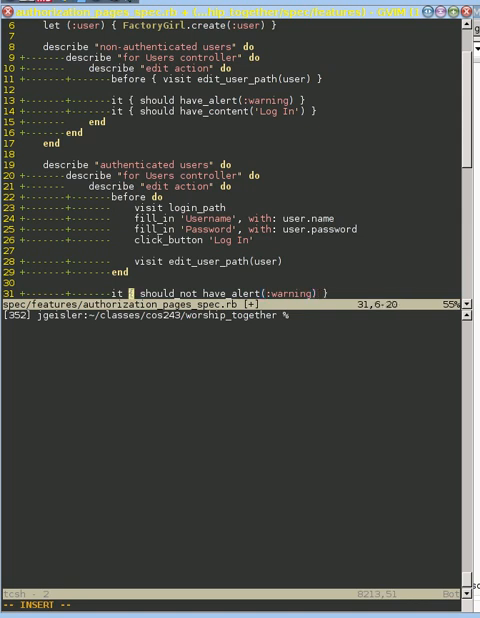
pyautogui.write('it { sho')
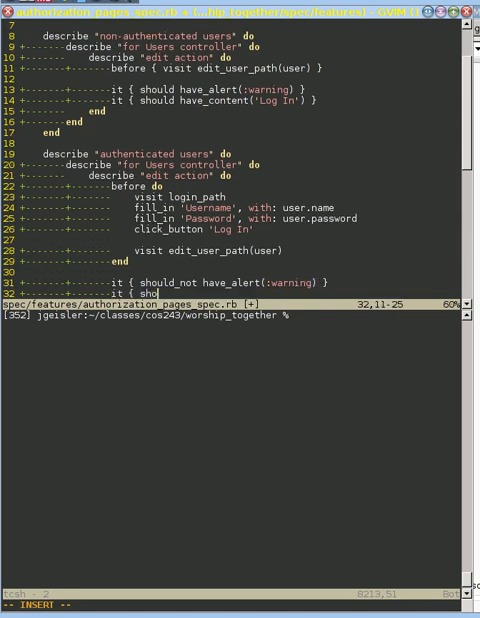
pyautogui.write("uld have content('")
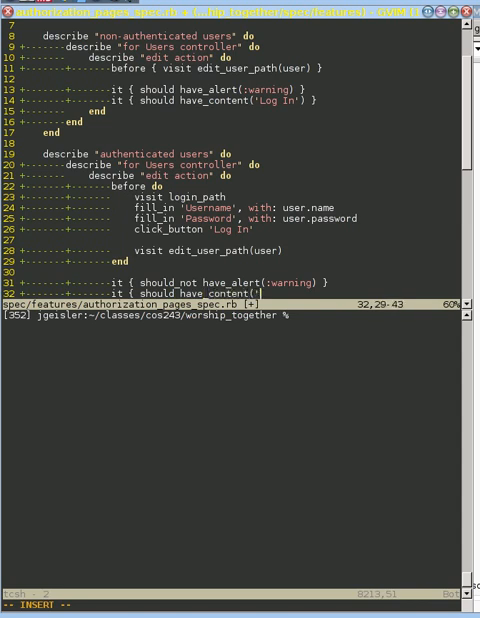
pyautogui.write("Edit profile')")
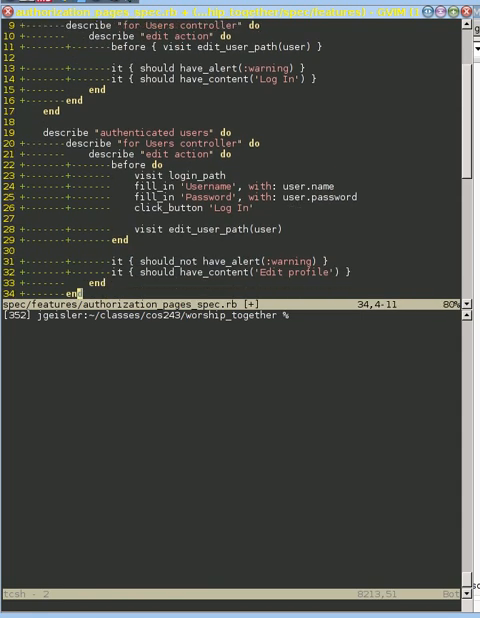
pyautogui.write(':w')
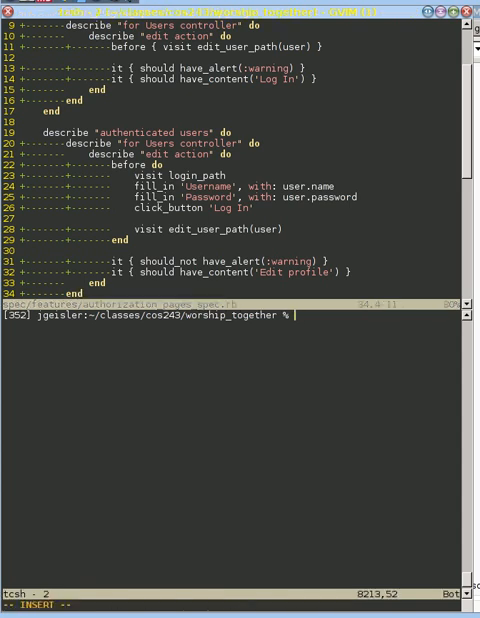
# Step: Run bundle exec rspec and decline the spelling correction with 'no'
pyautogui.write('bundle exec rspec')
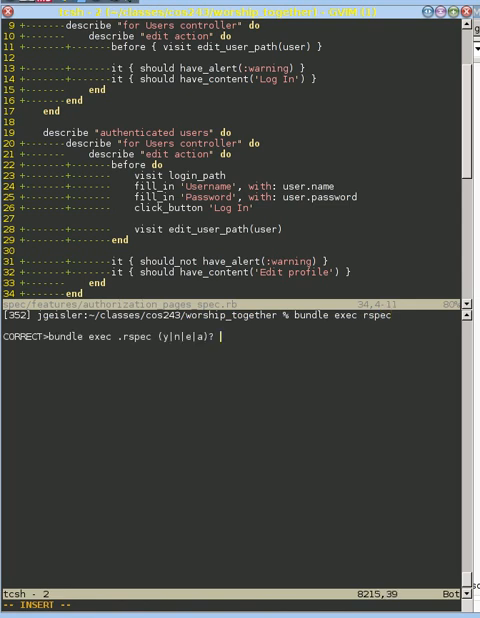
pyautogui.write('no')
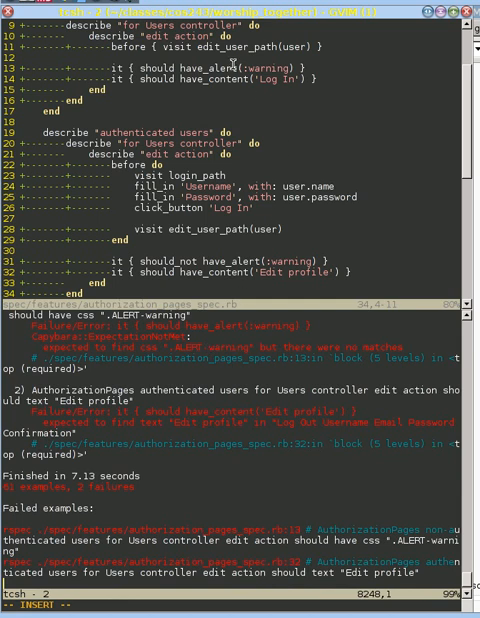
pyautogui.moveTo(232, 229)
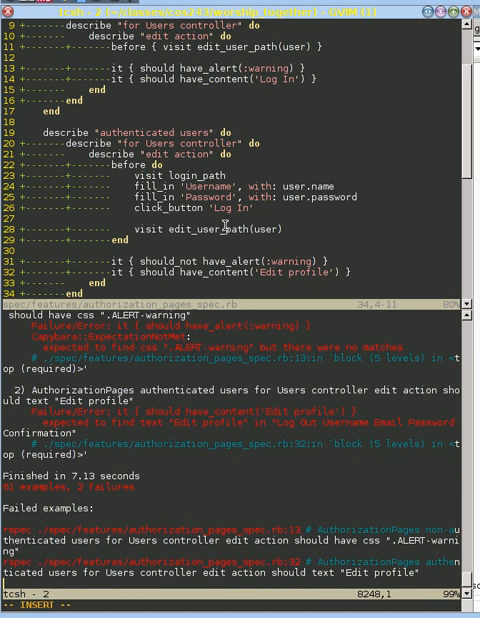